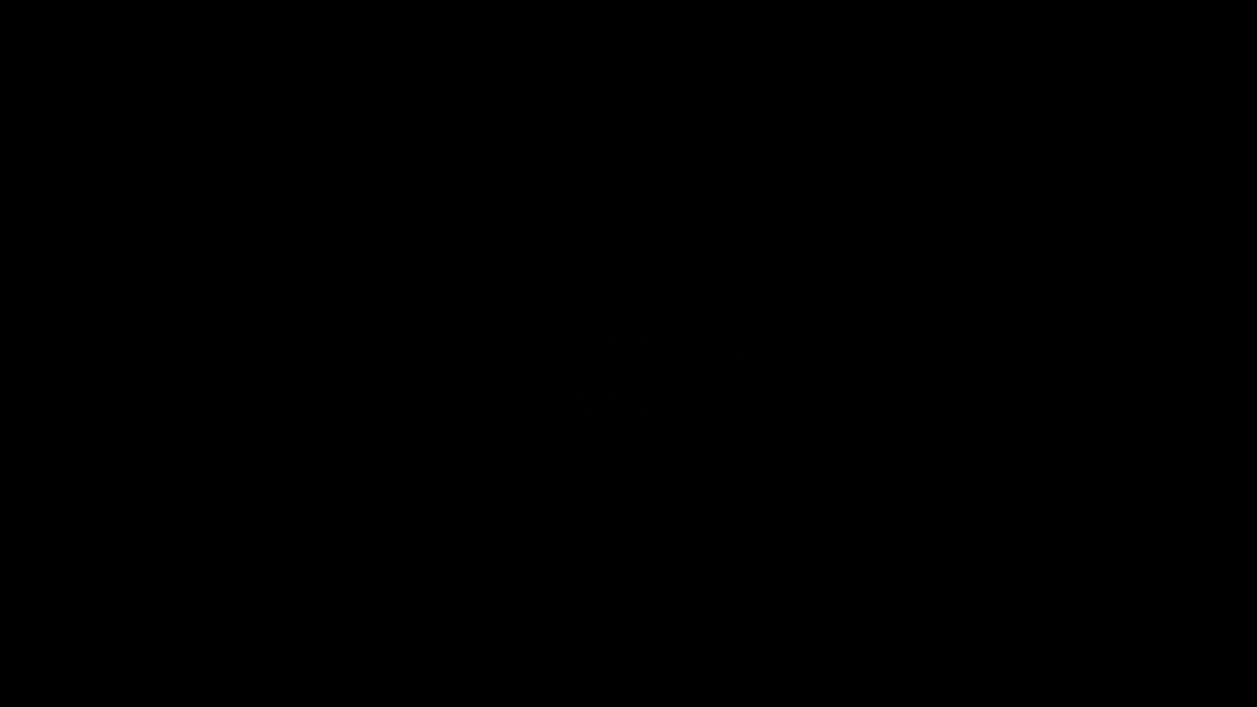
{"action": "mouse_move", "coordinate": [648, 363]}
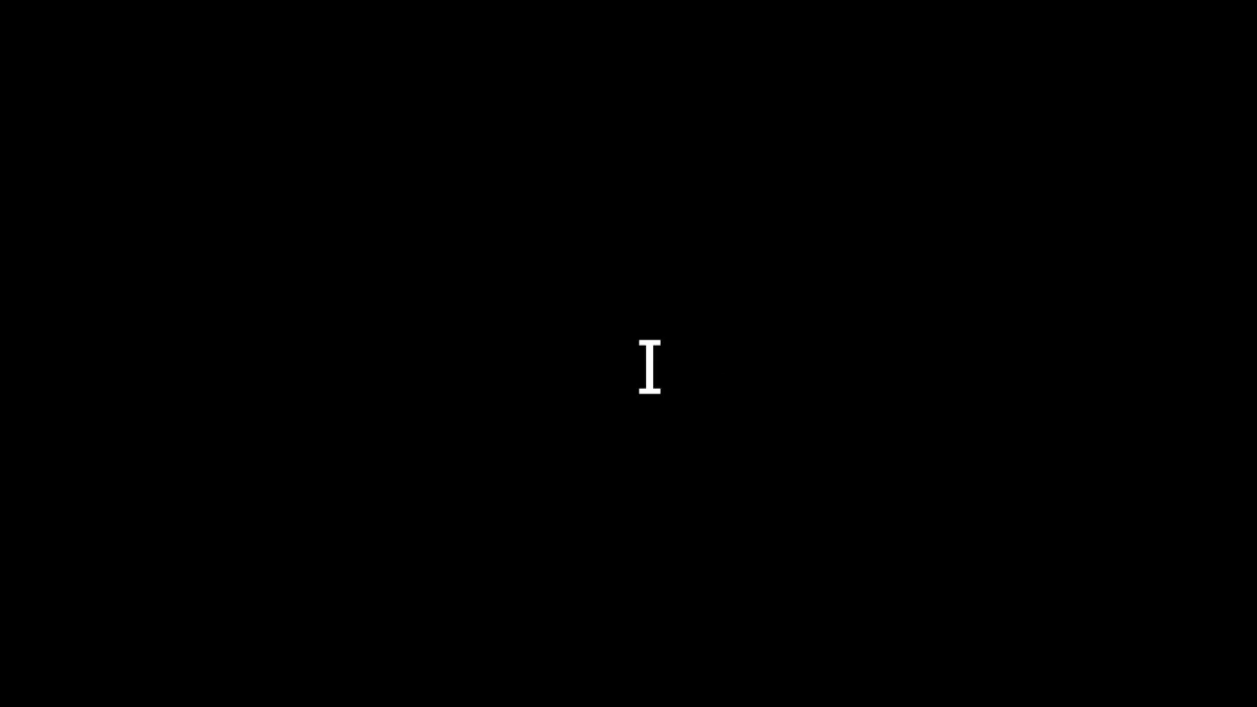
{"action": "type", "text": "Great"}
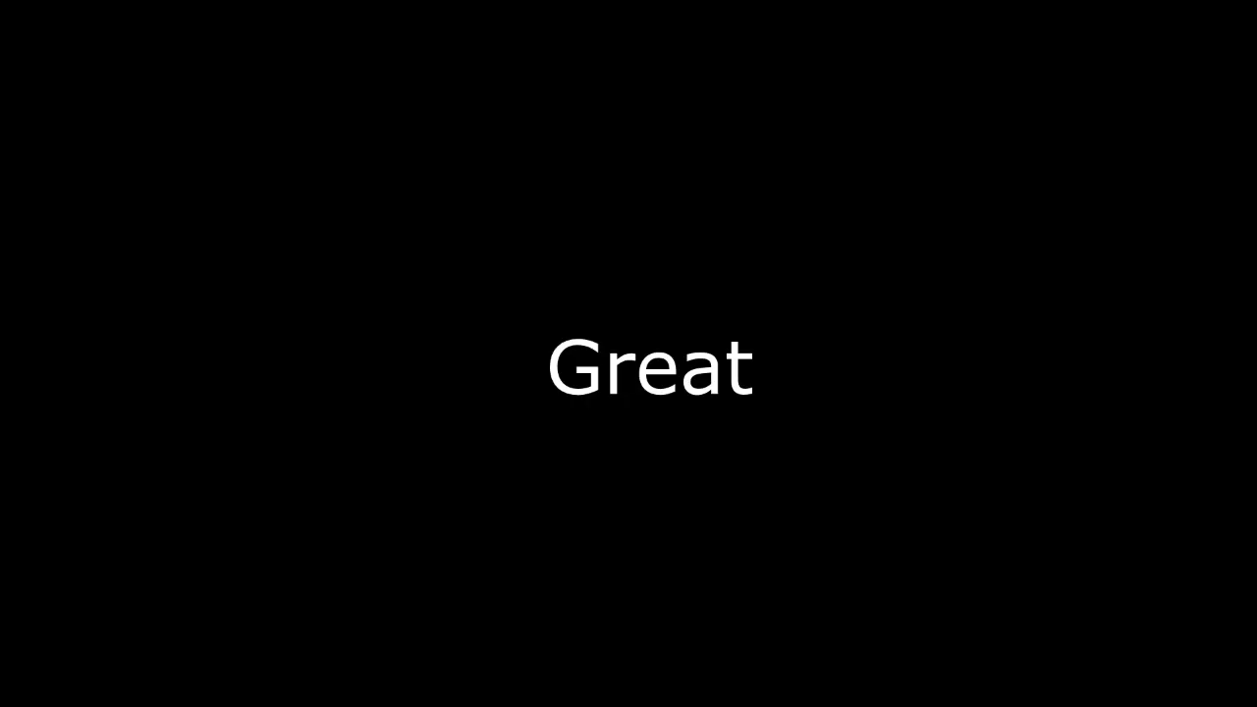